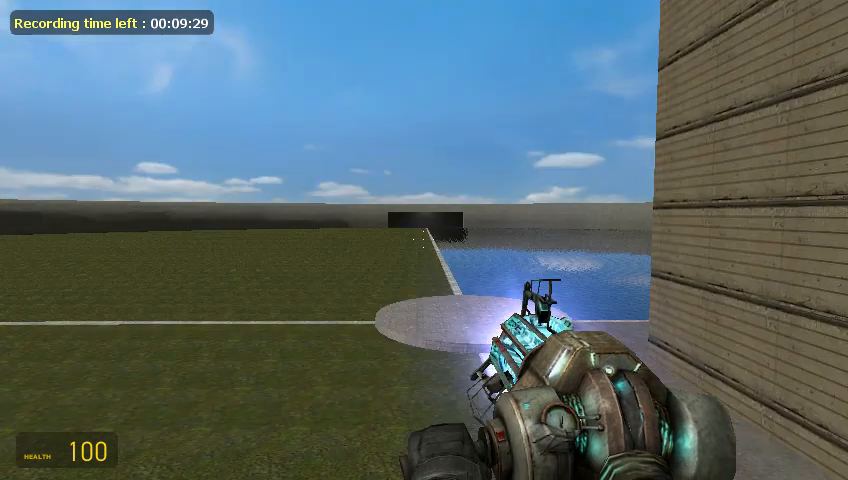
mouse_move(424, 240)
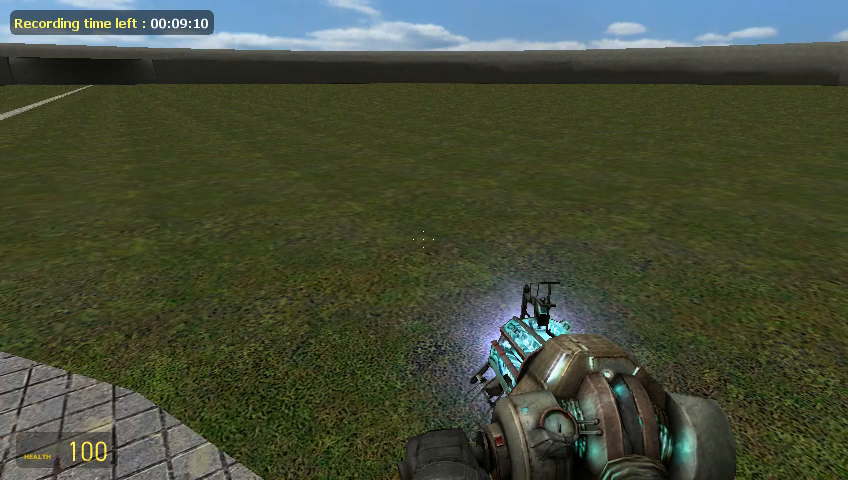
Bring up the spawn menu with the Wire Expression gate tool panel showing
left_click(424, 236)
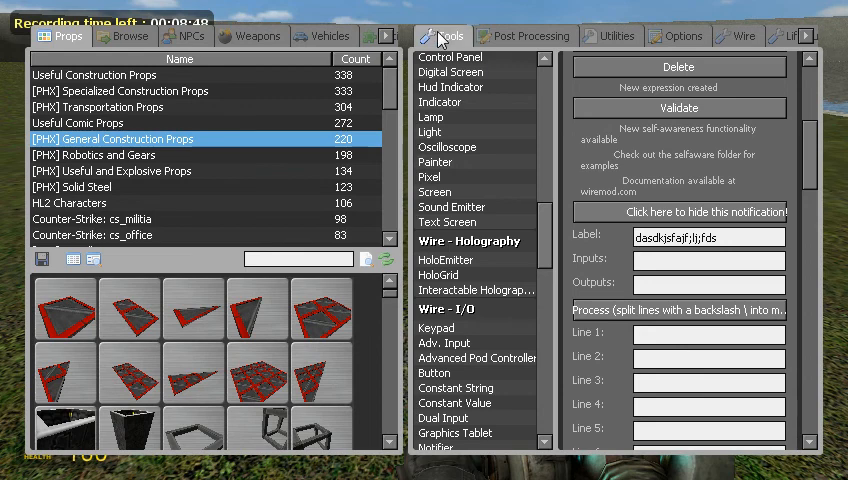
Spawn a red square plate from PHX General Construction Props at the water's edge, then reopen the spawn menu
key("q")
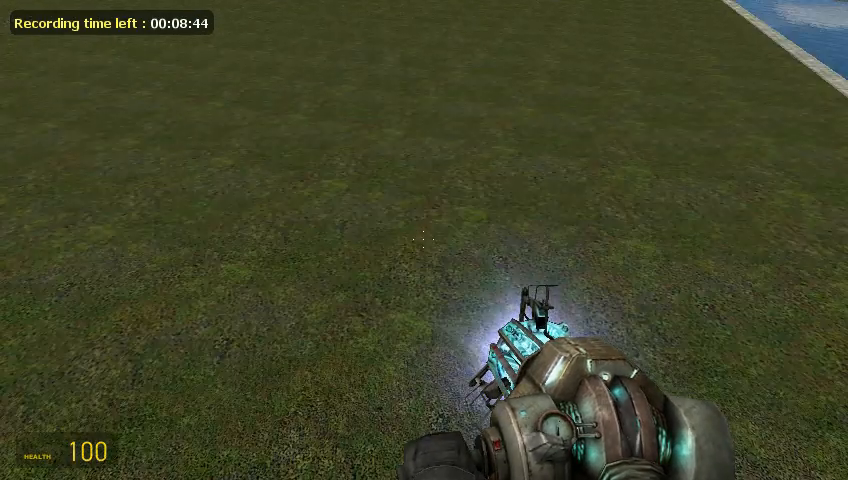
key("q")
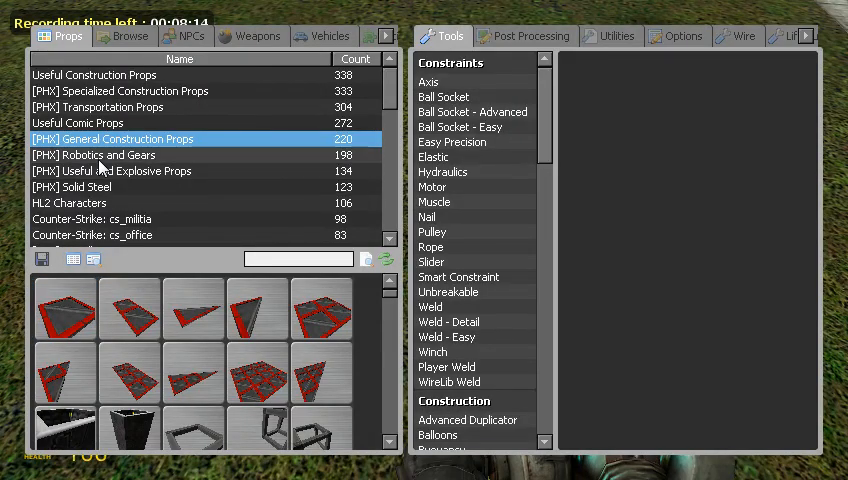
left_click(112, 170)
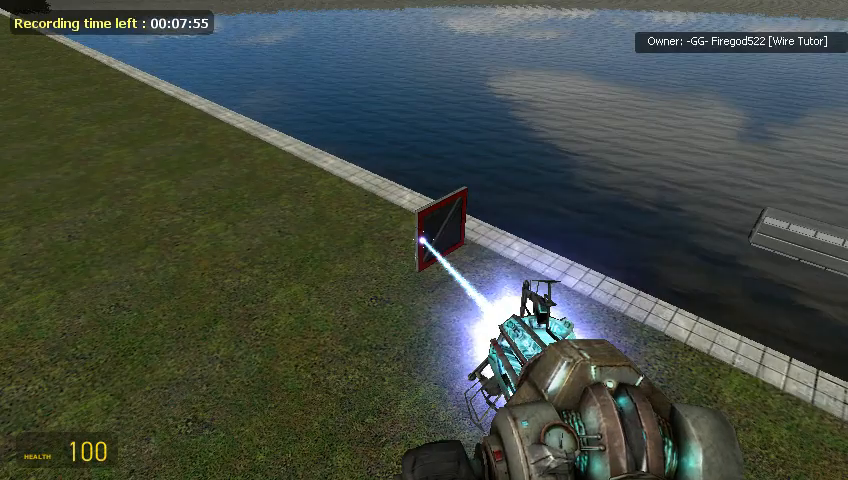
key("q")
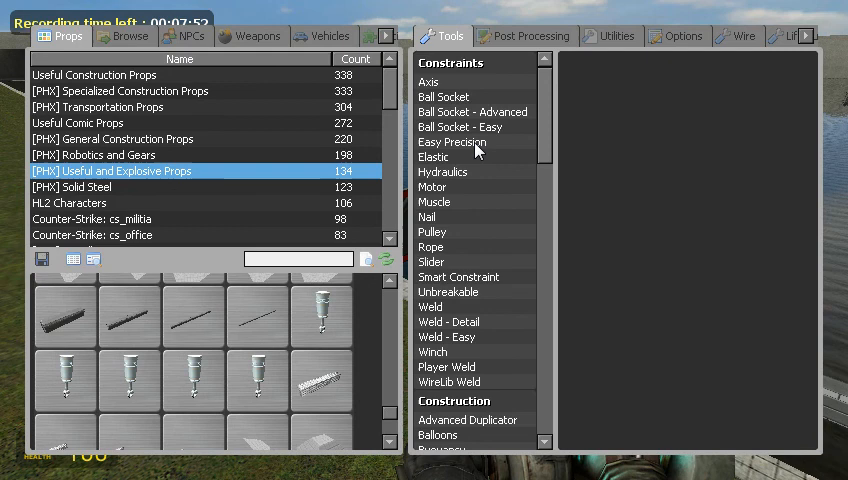
Equip the Easy Precision tool, spawn a long beam and ball-socket it standing upright
left_click(452, 142)
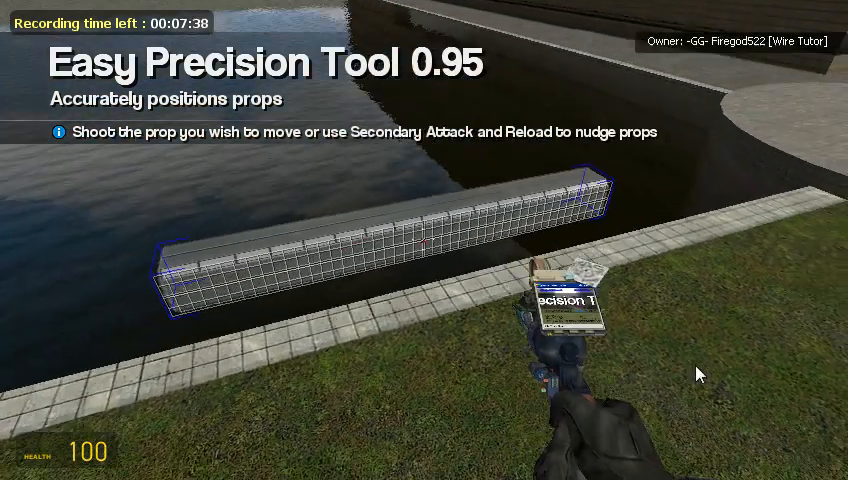
key("q")
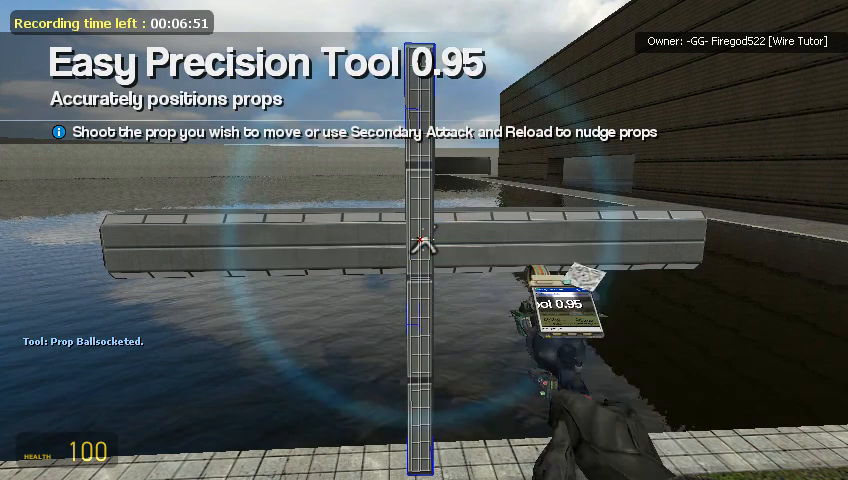
Attach the upright beam to the red square plate base with the Easy Precision tool
key("q")
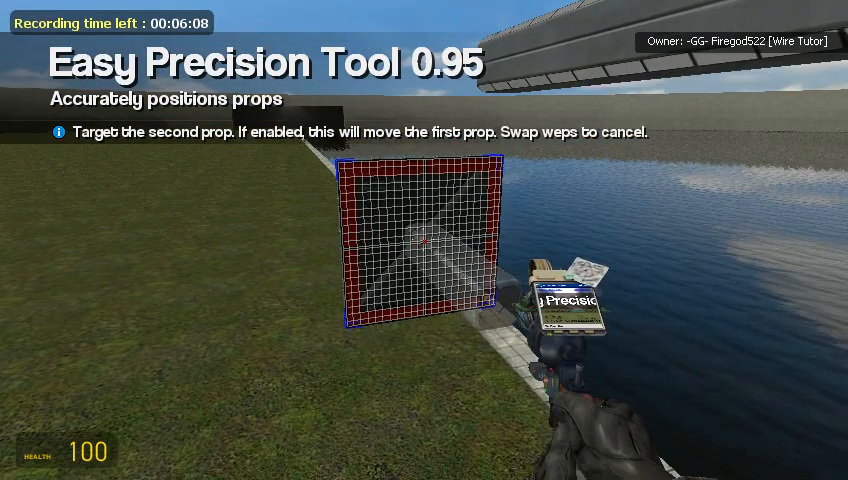
left_click(420, 244)
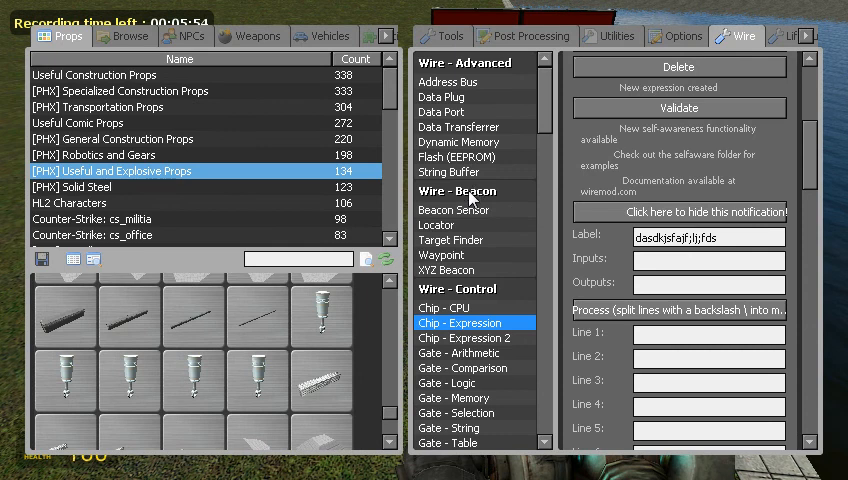
Equip the Wire Beacon Sensor with 'Output world position (gps cords)' enabled
left_click(462, 208)
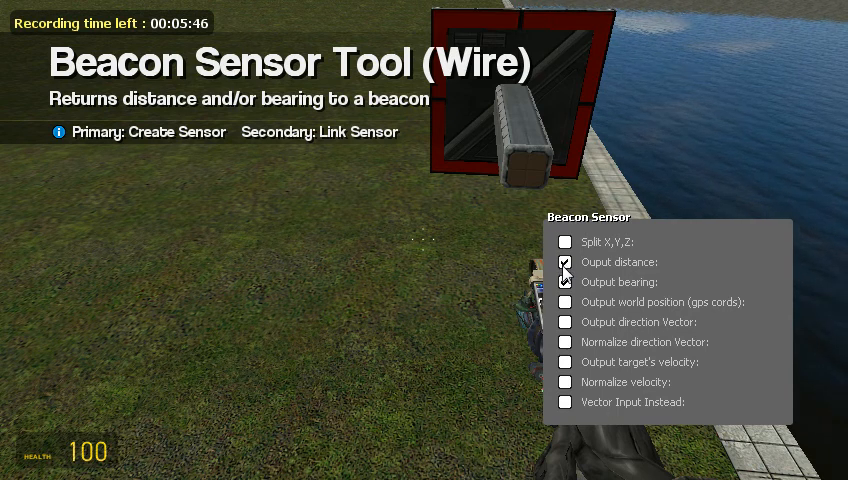
left_click(564, 302)
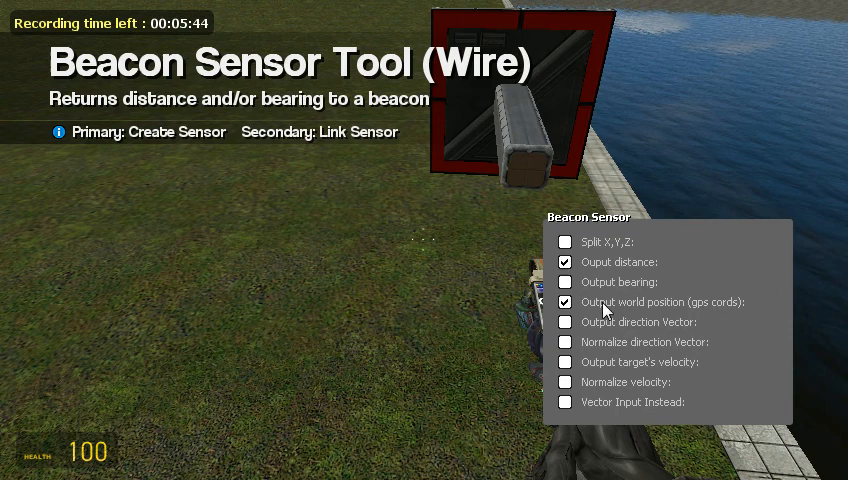
mouse_move(768, 330)
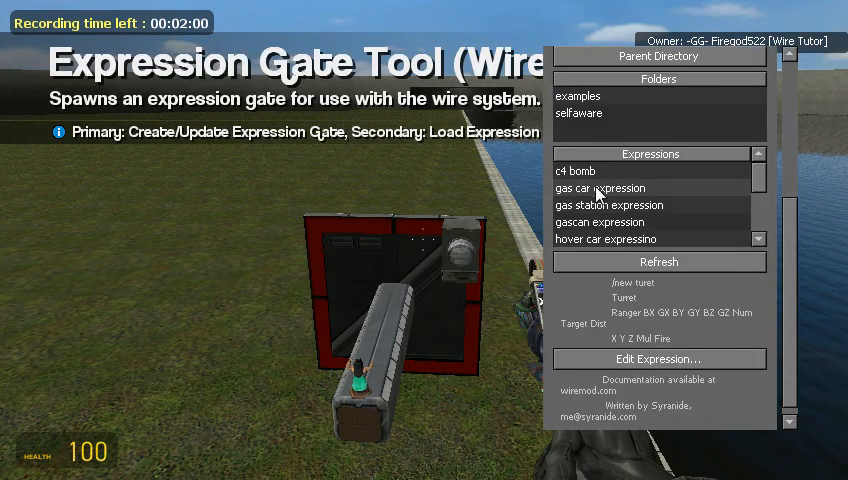
Load the saved 'new turet' expression into the Expression Gate tool and spawn it on the red plate base
left_click(600, 188)
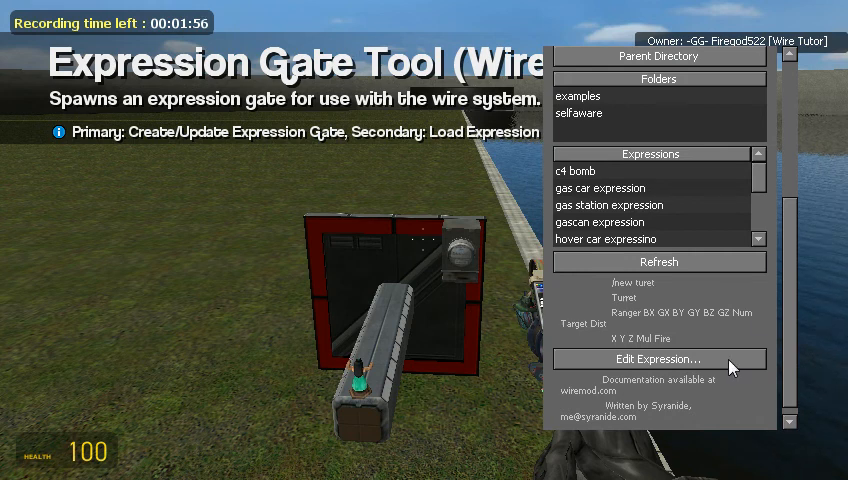
left_click(660, 358)
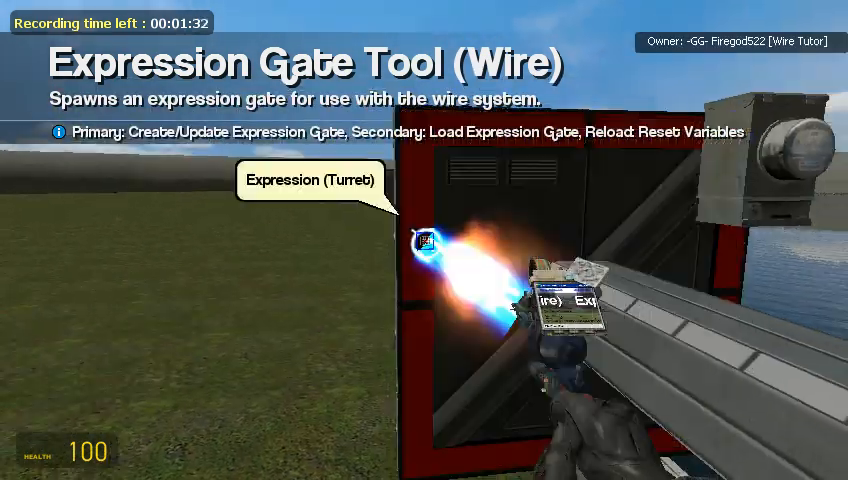
left_click(424, 240)
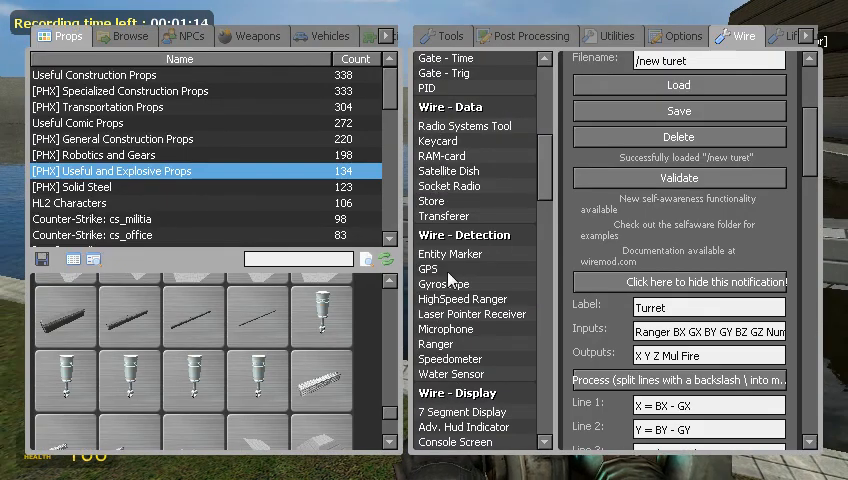
Browse past the GPS component and equip the Wire tool under Wire - Tools
left_click(428, 268)
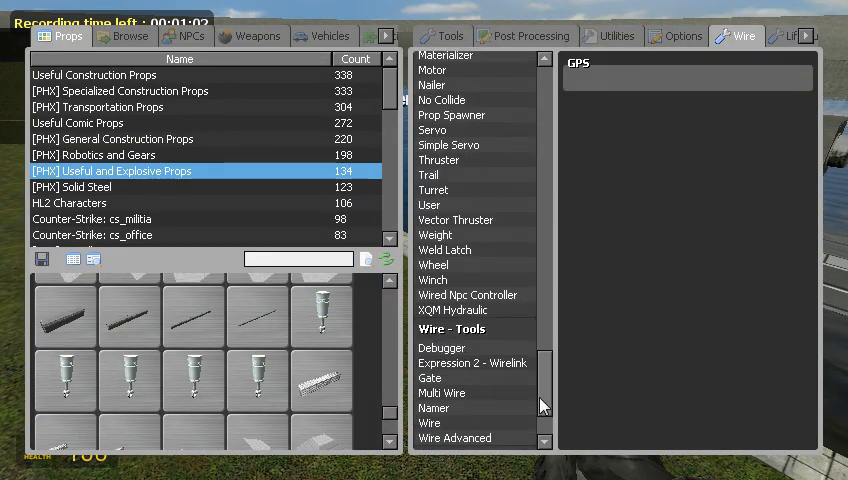
mouse_move(444, 424)
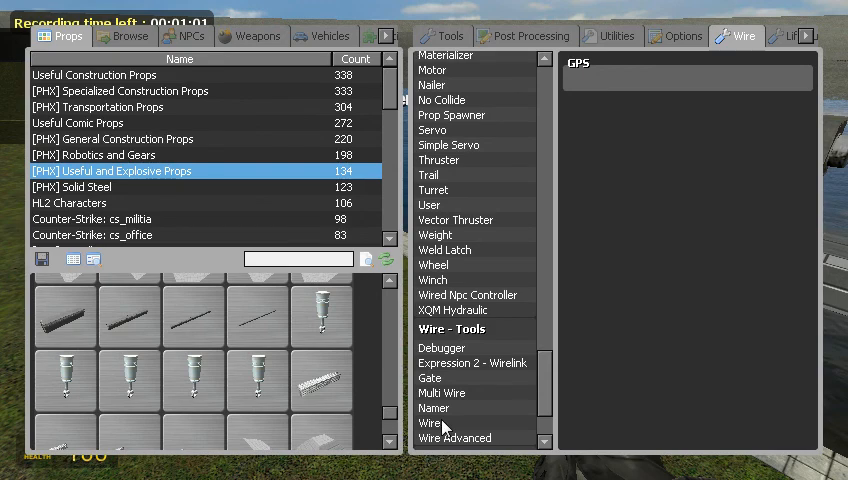
left_click(430, 424)
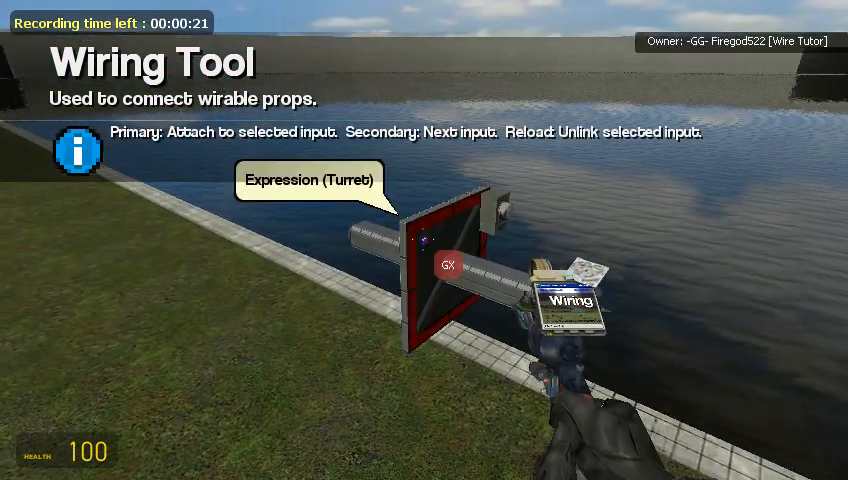
Start a wire from the turret expression gate's input toward the other components
left_click(424, 240)
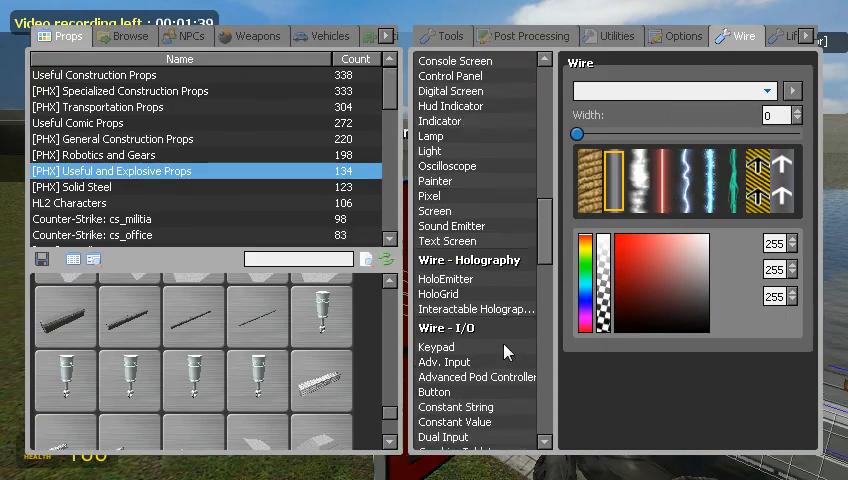
Spawn a Wire numpad input on the red plate base, adjust its key settings, and equip the Wiring tool
left_click(460, 232)
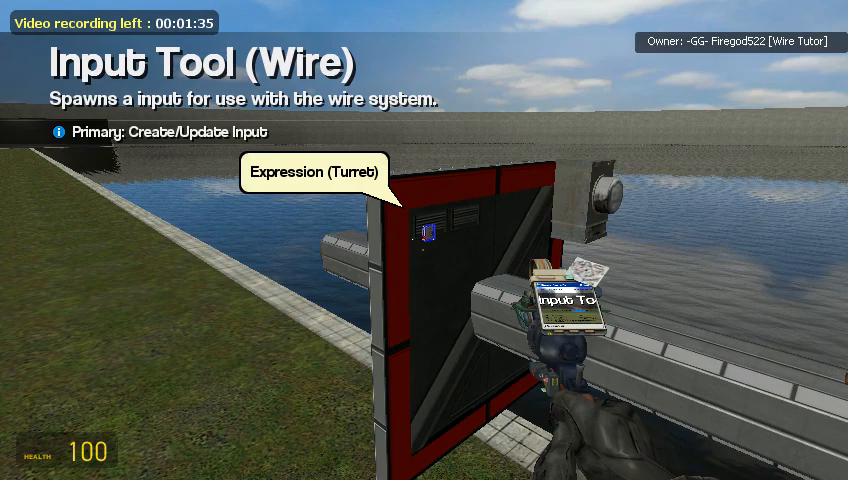
left_click(424, 230)
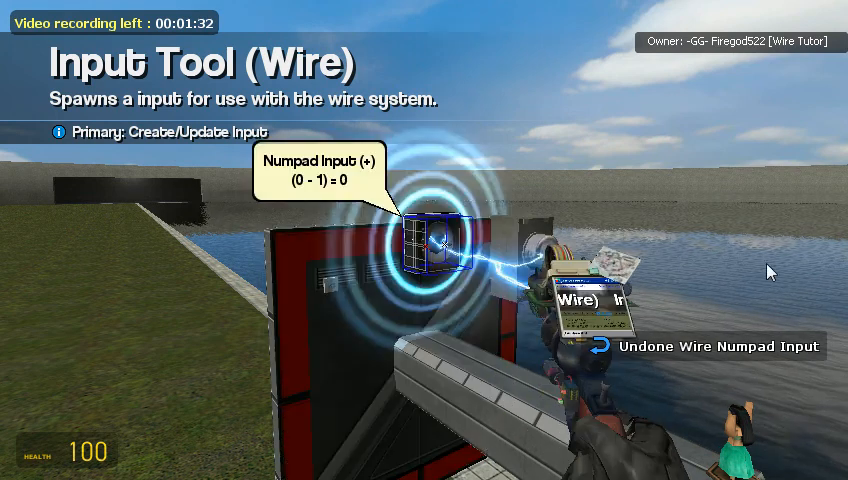
key("q")
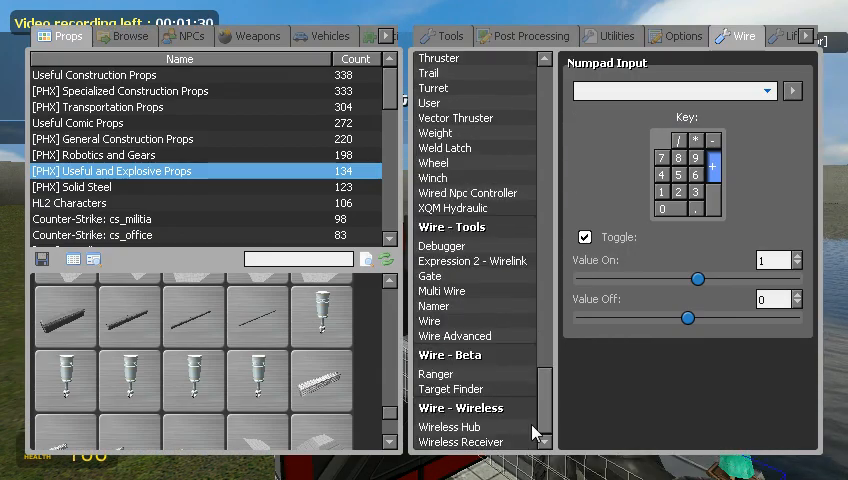
left_click(452, 336)
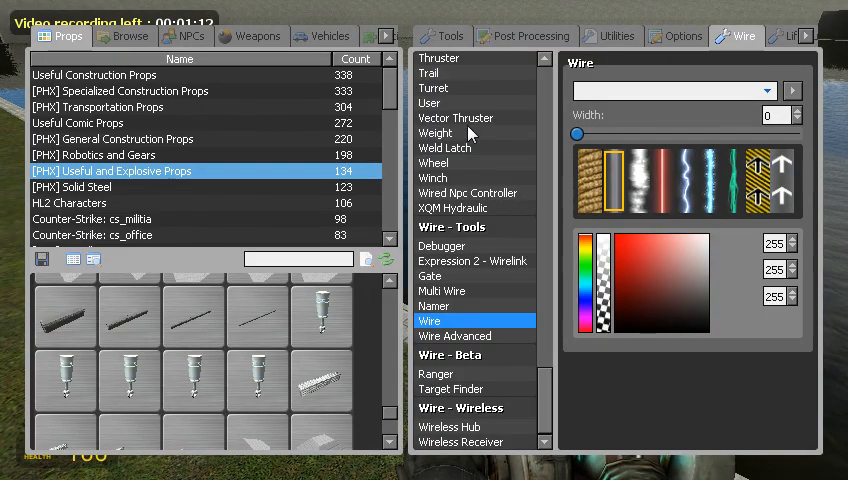
left_click(456, 118)
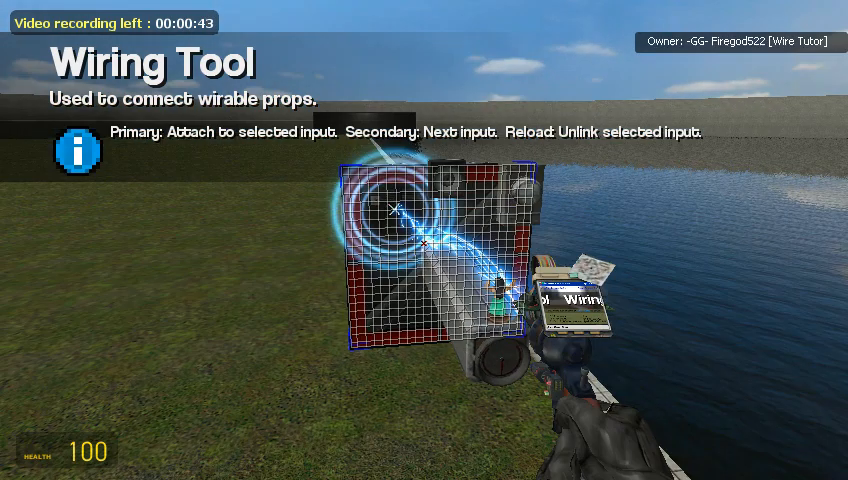
Connect the numpad input to the expression gate, then select the Weight tool set to 10
left_click(402, 216)
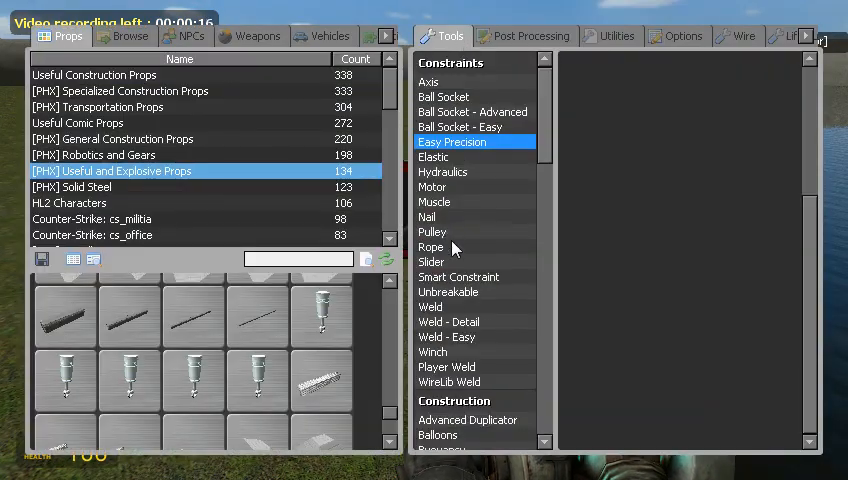
left_click(436, 360)
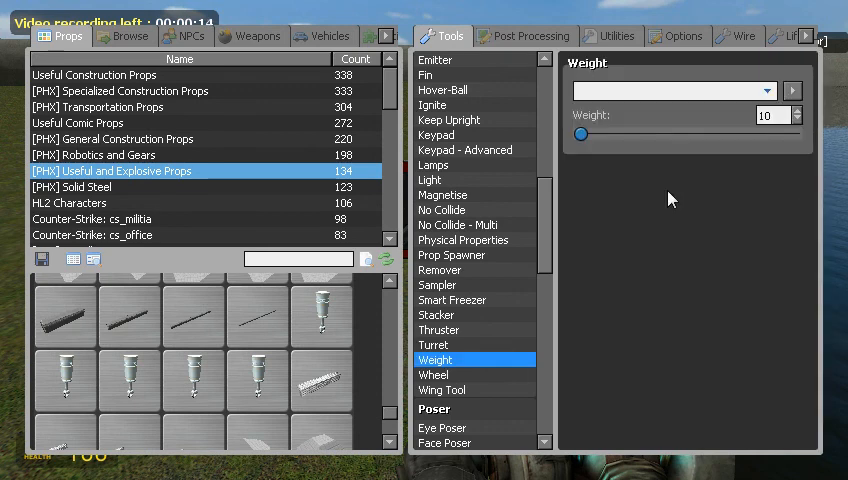